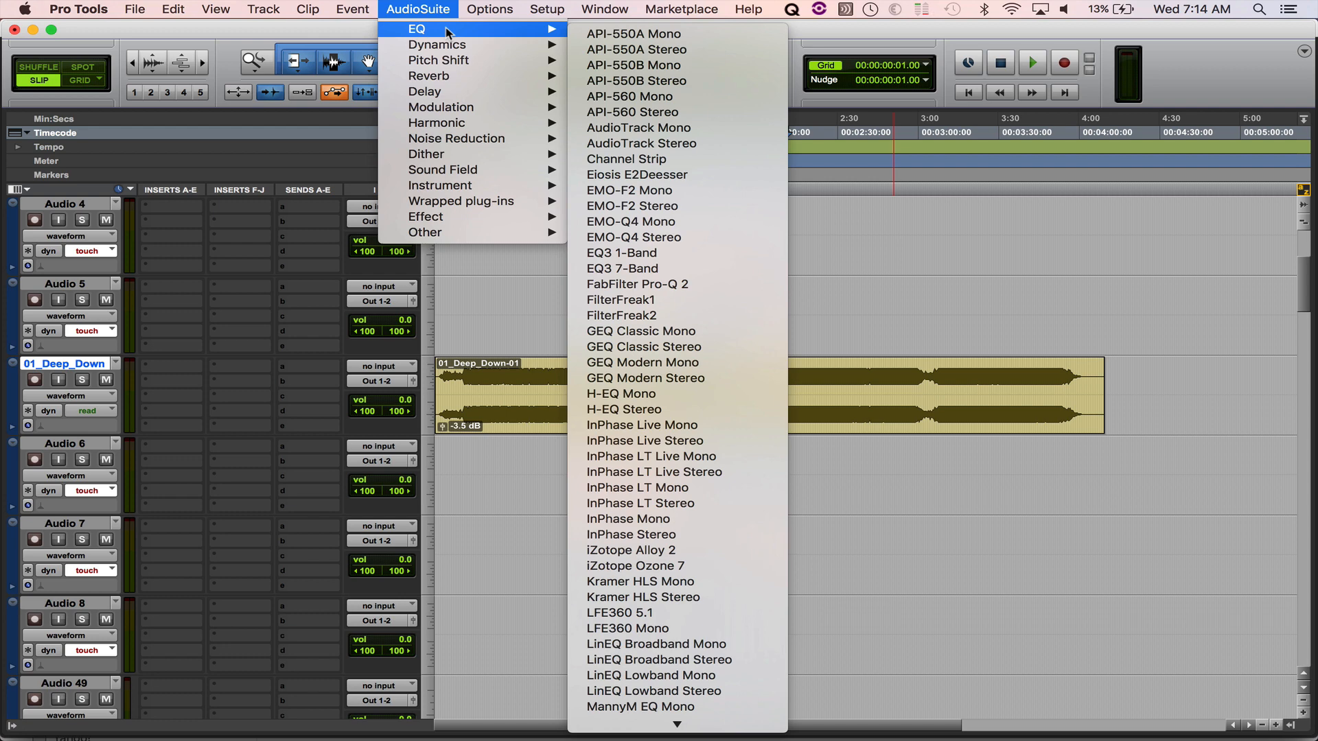
{"action": "mouse_move", "coordinate": [459, 34]}
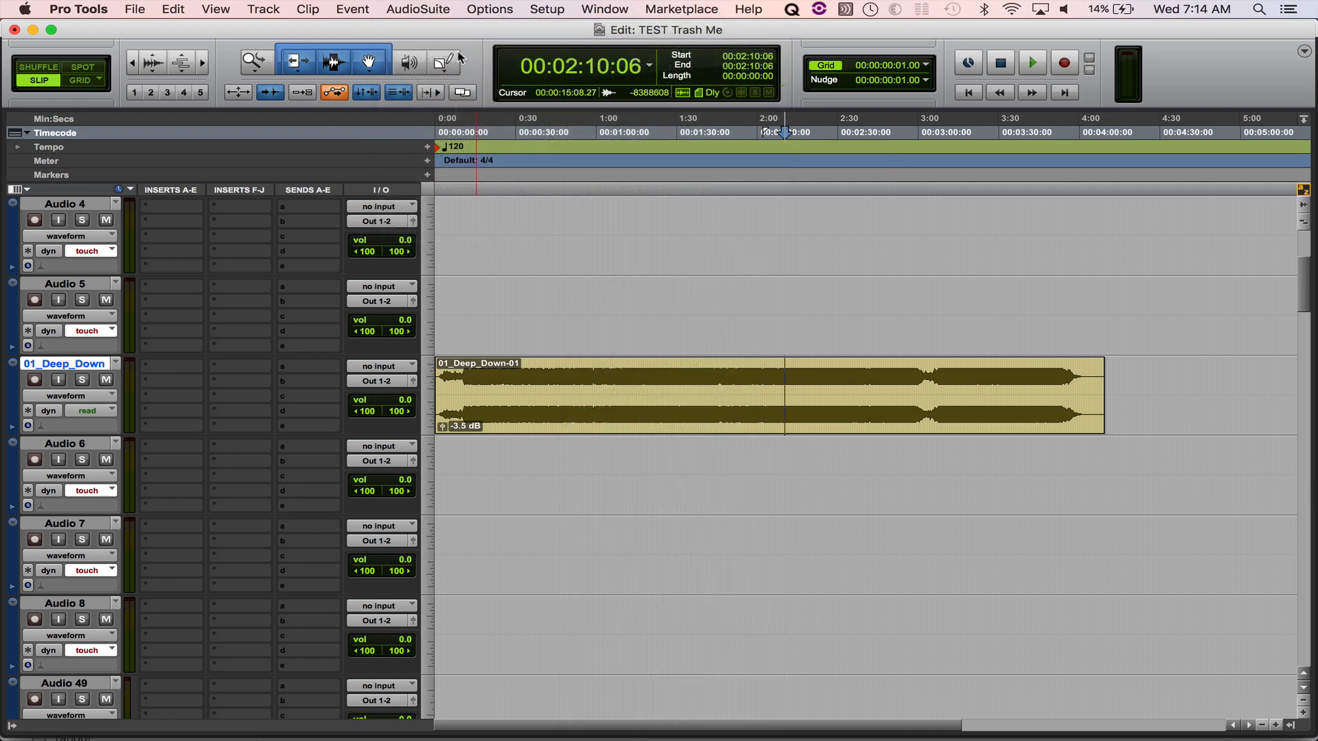
Browse the AudioSuite EQ, Dynamics and Reverb category submenus
{"action": "left_click", "coordinate": [418, 9]}
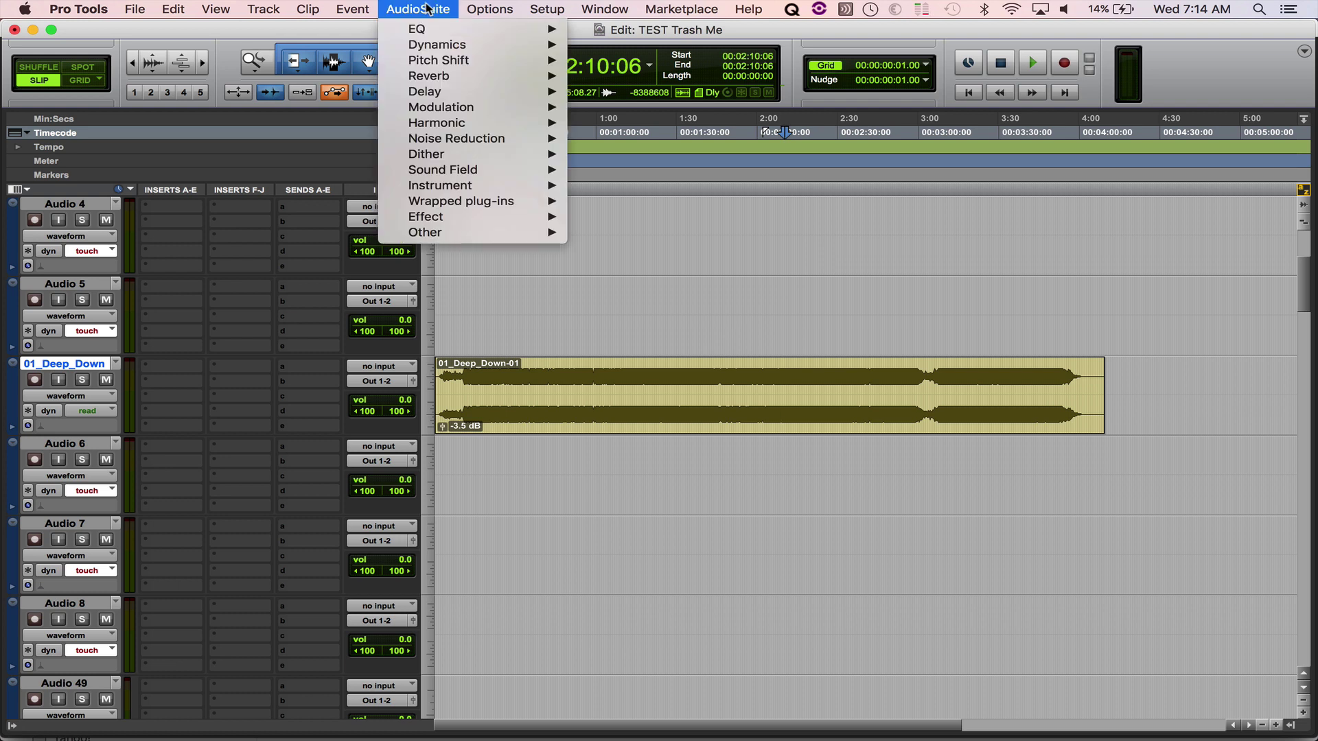
{"action": "mouse_move", "coordinate": [438, 44]}
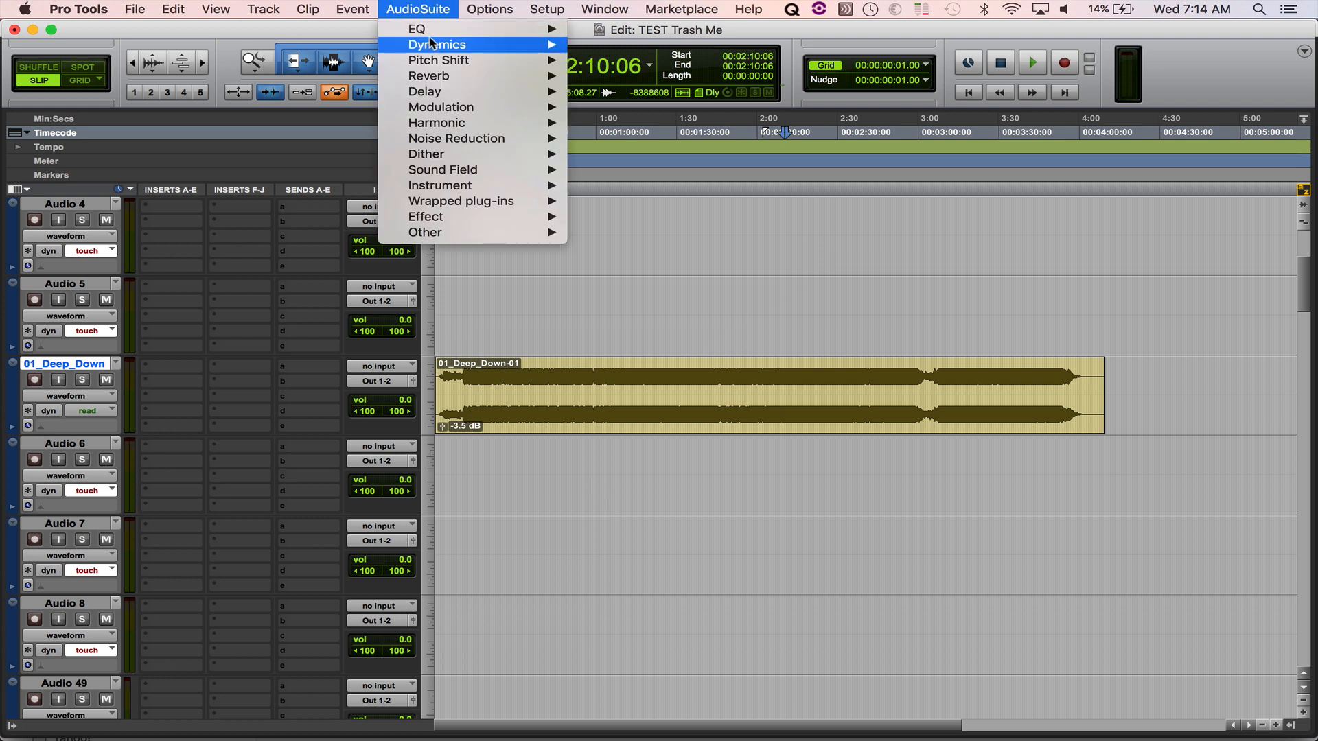
{"action": "mouse_move", "coordinate": [413, 28]}
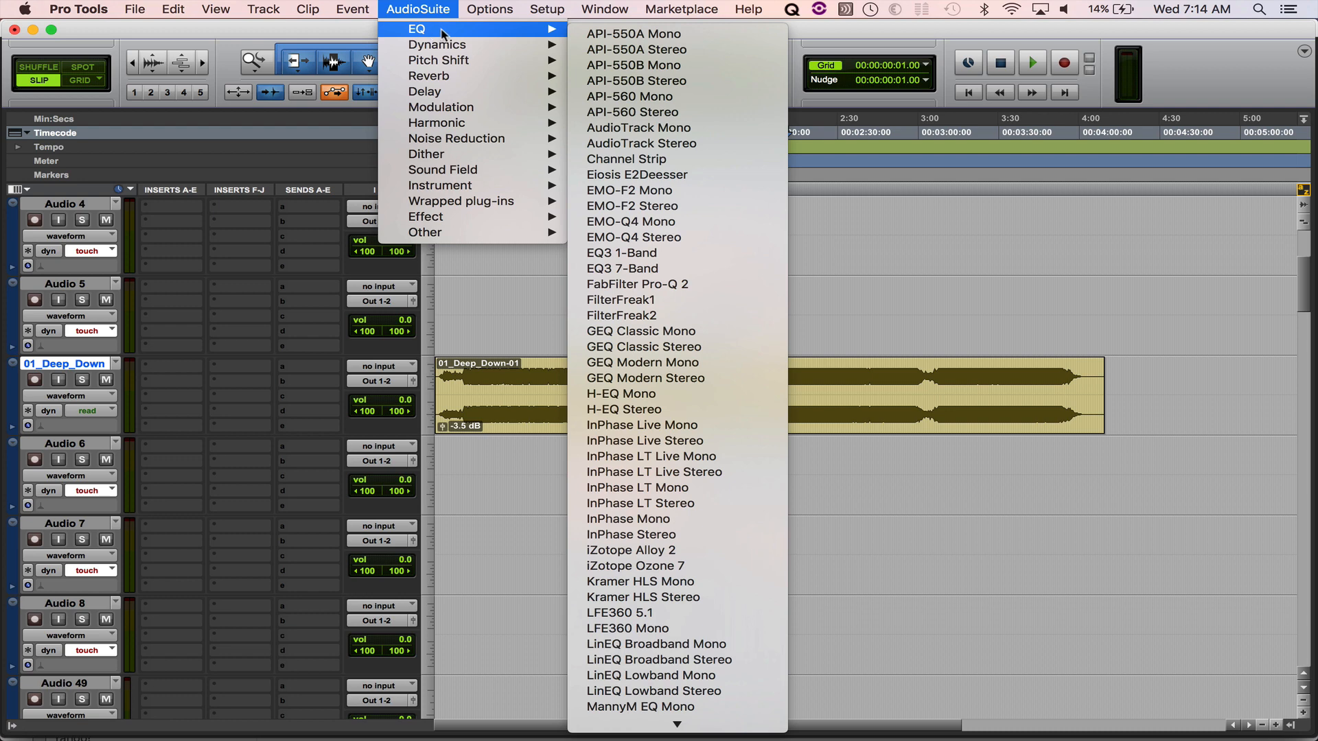
{"action": "mouse_move", "coordinate": [472, 44]}
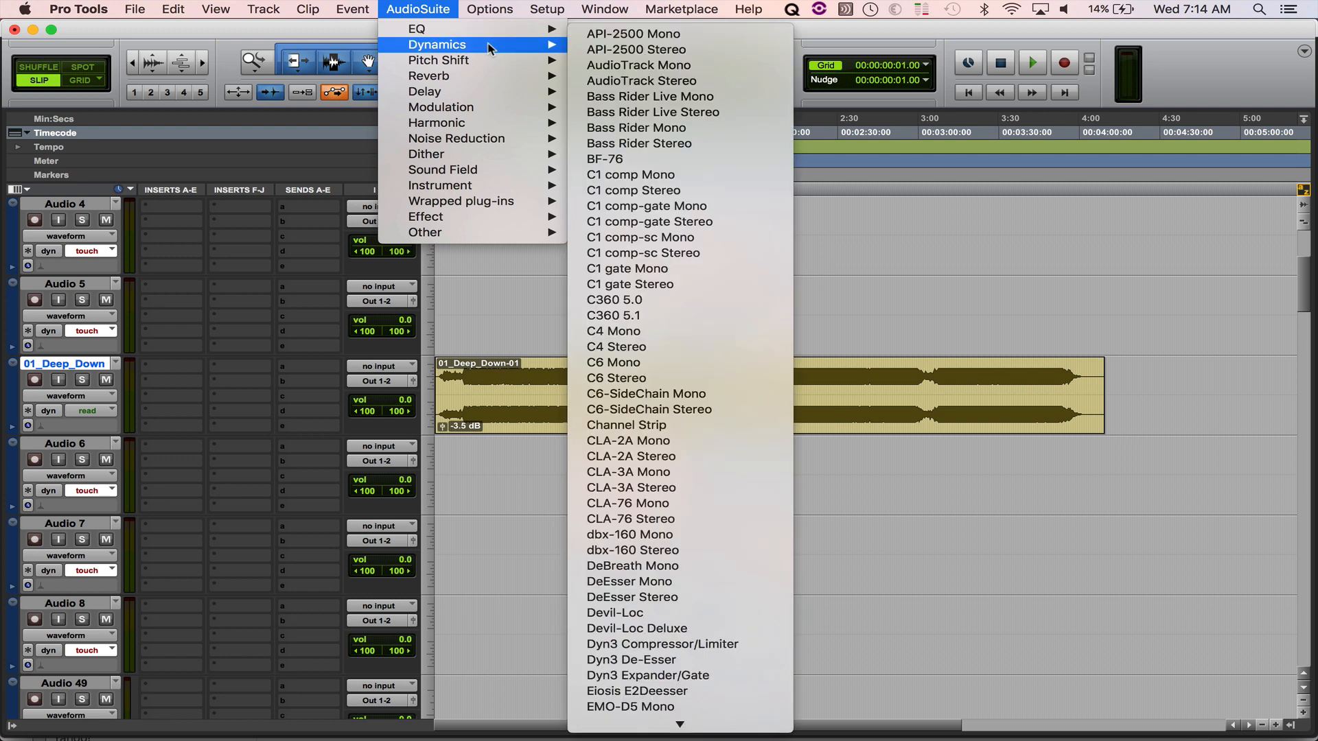
{"action": "mouse_move", "coordinate": [491, 131]}
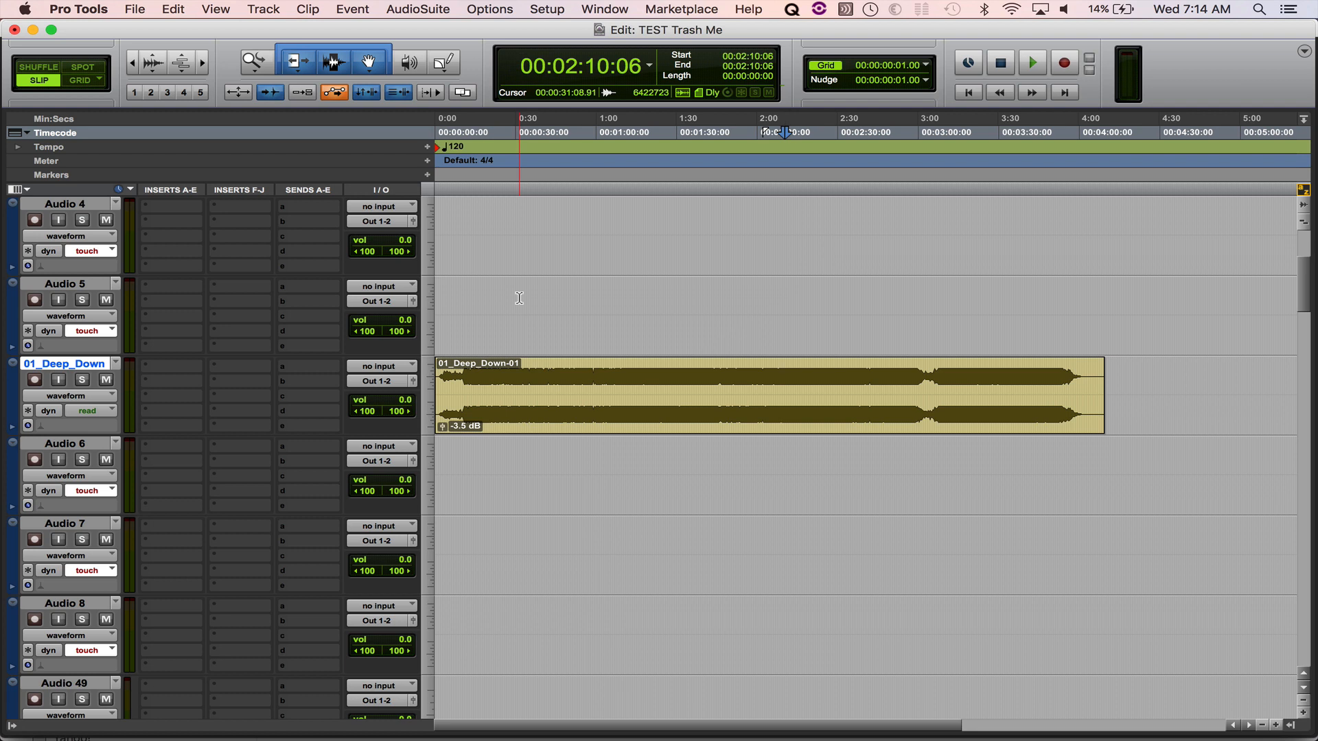
{"action": "left_click", "coordinate": [428, 9]}
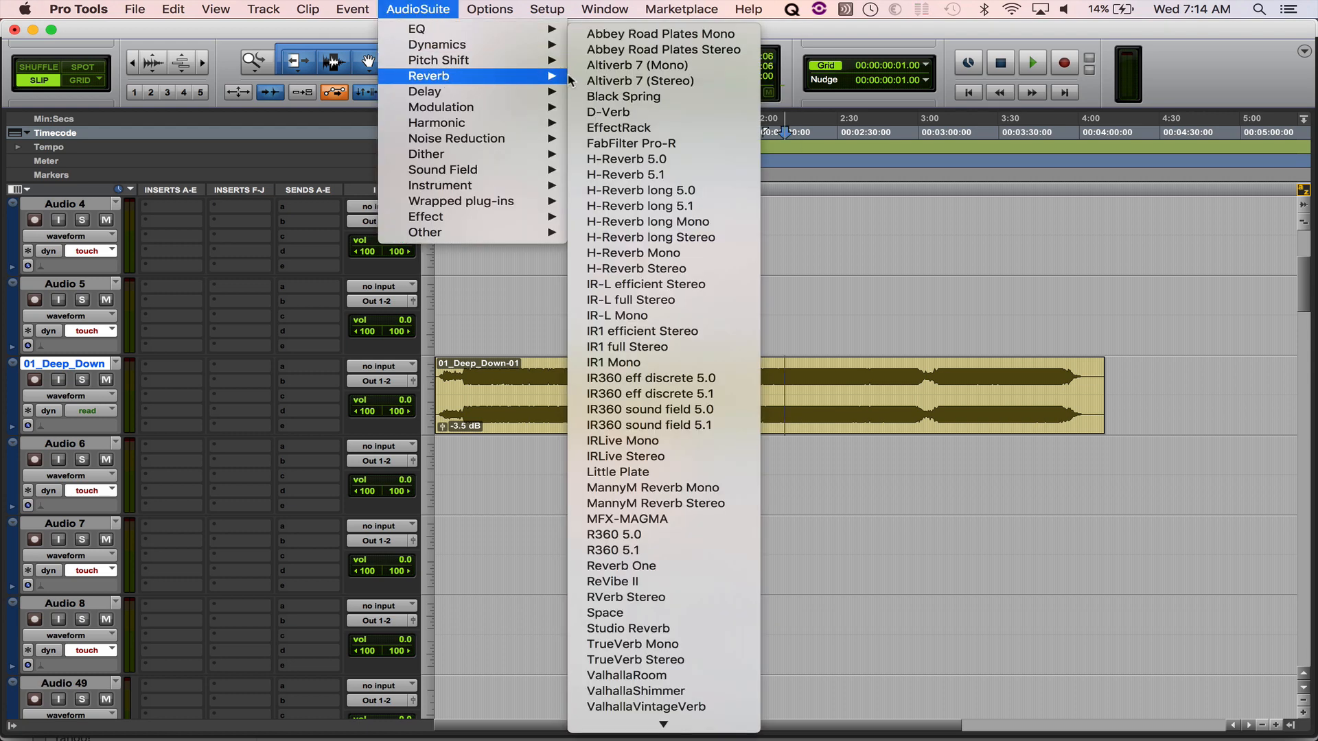
{"action": "mouse_move", "coordinate": [639, 77]}
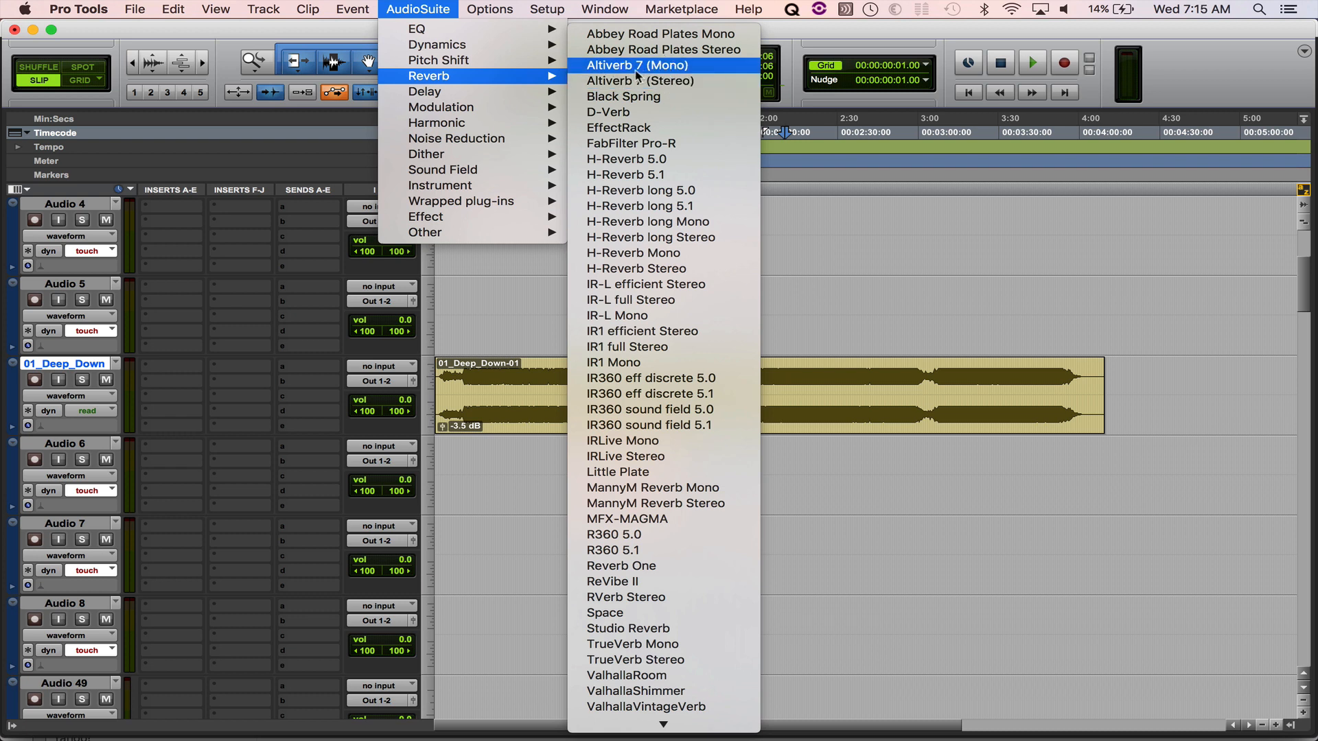
{"action": "mouse_move", "coordinate": [643, 81]}
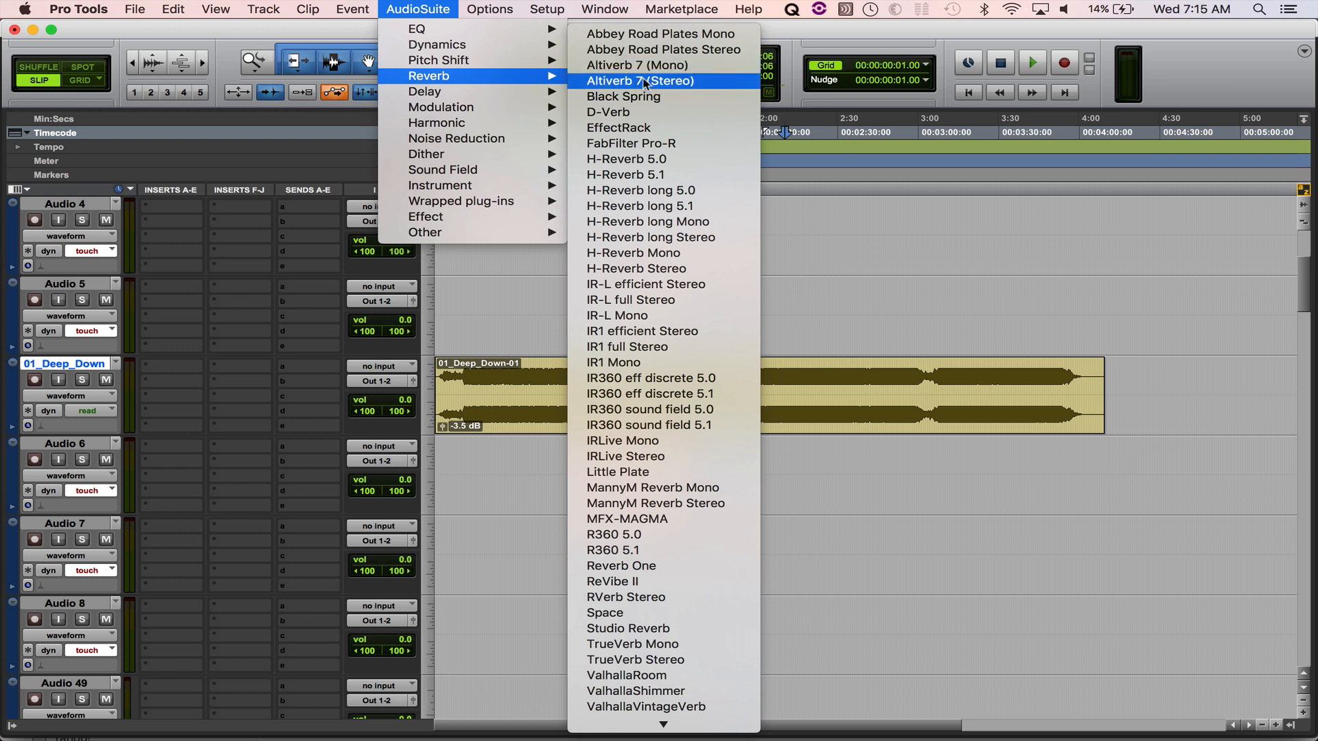
{"action": "mouse_move", "coordinate": [782, 207]}
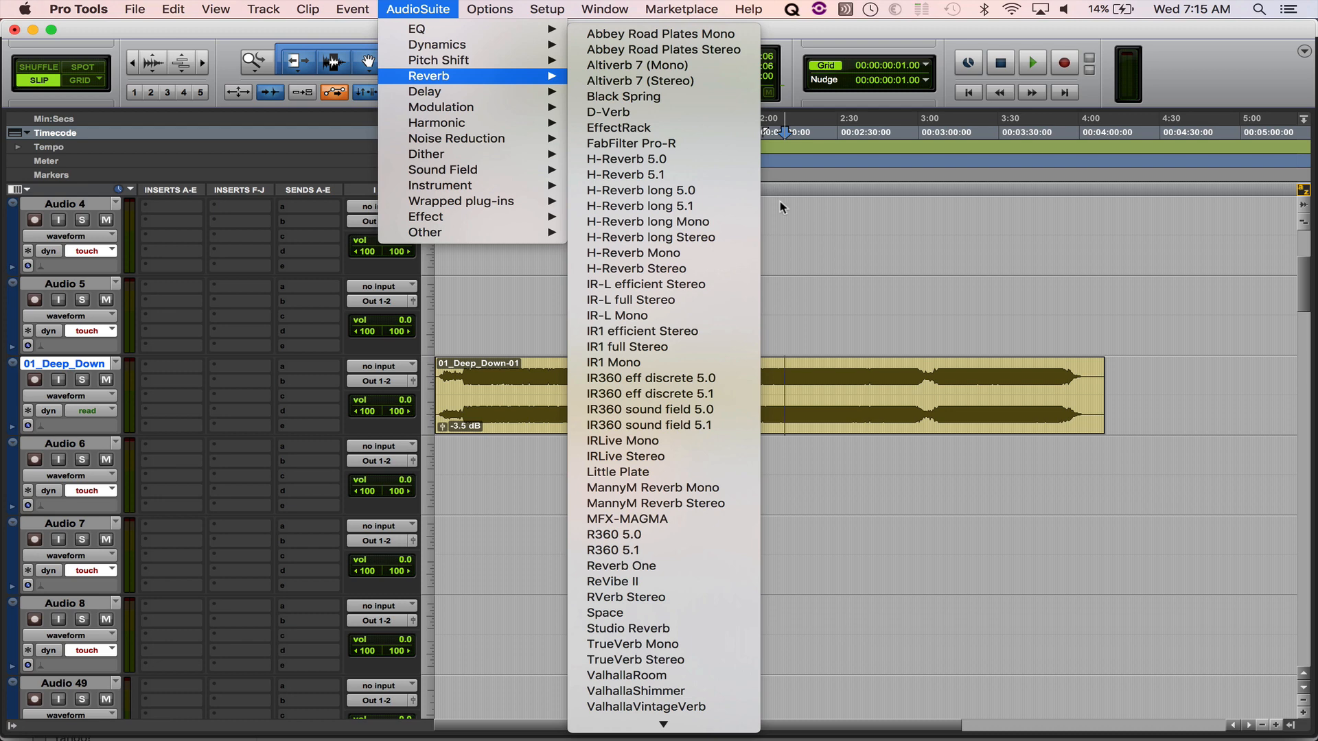
In Preferences Display, set Organize Plug-In Menus By to Category and Manufacturer
{"action": "left_click", "coordinate": [547, 9]}
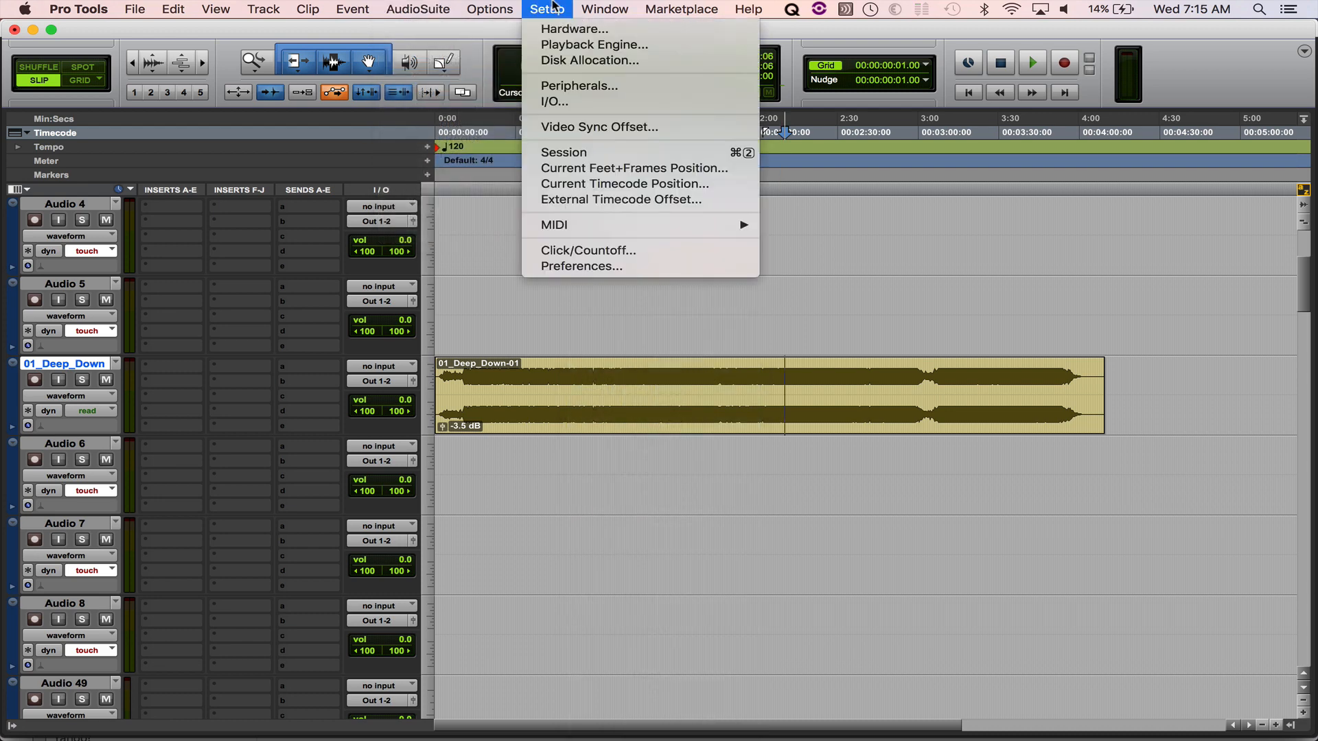
{"action": "left_click", "coordinate": [581, 266]}
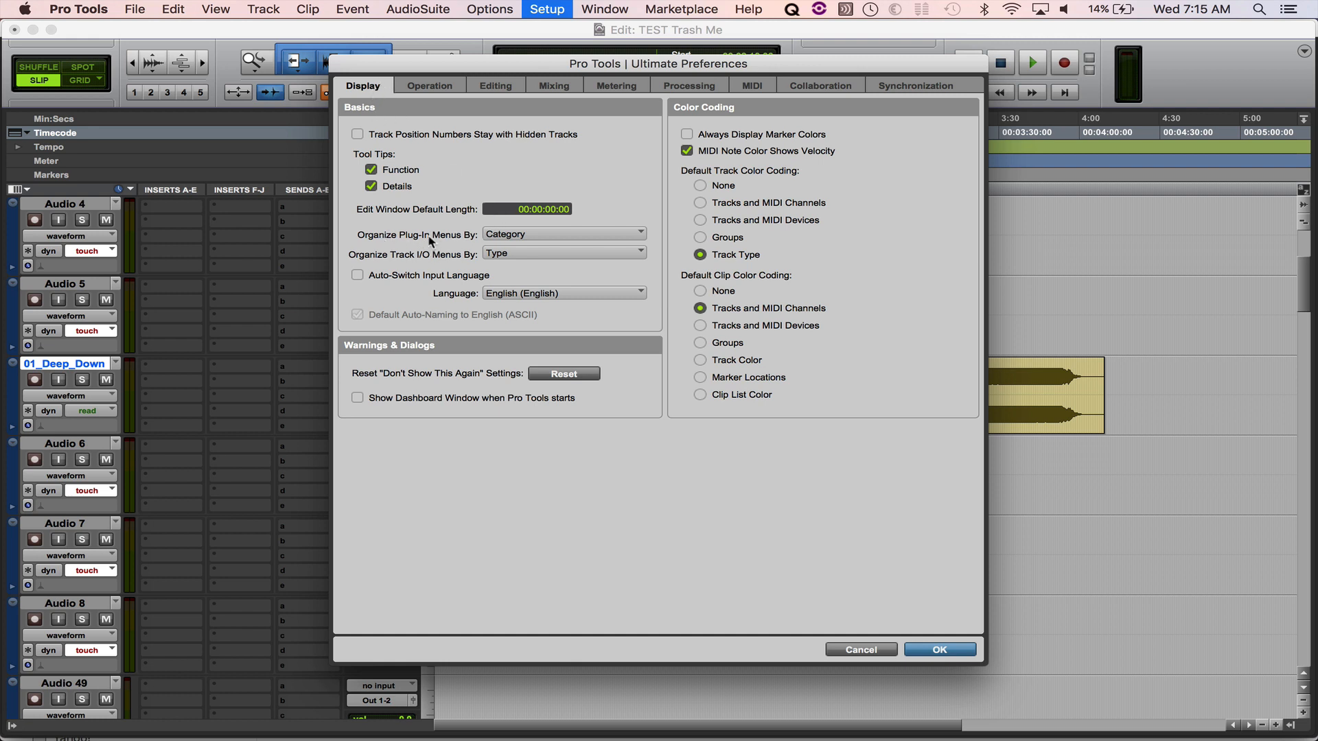
{"action": "mouse_move", "coordinate": [546, 239]}
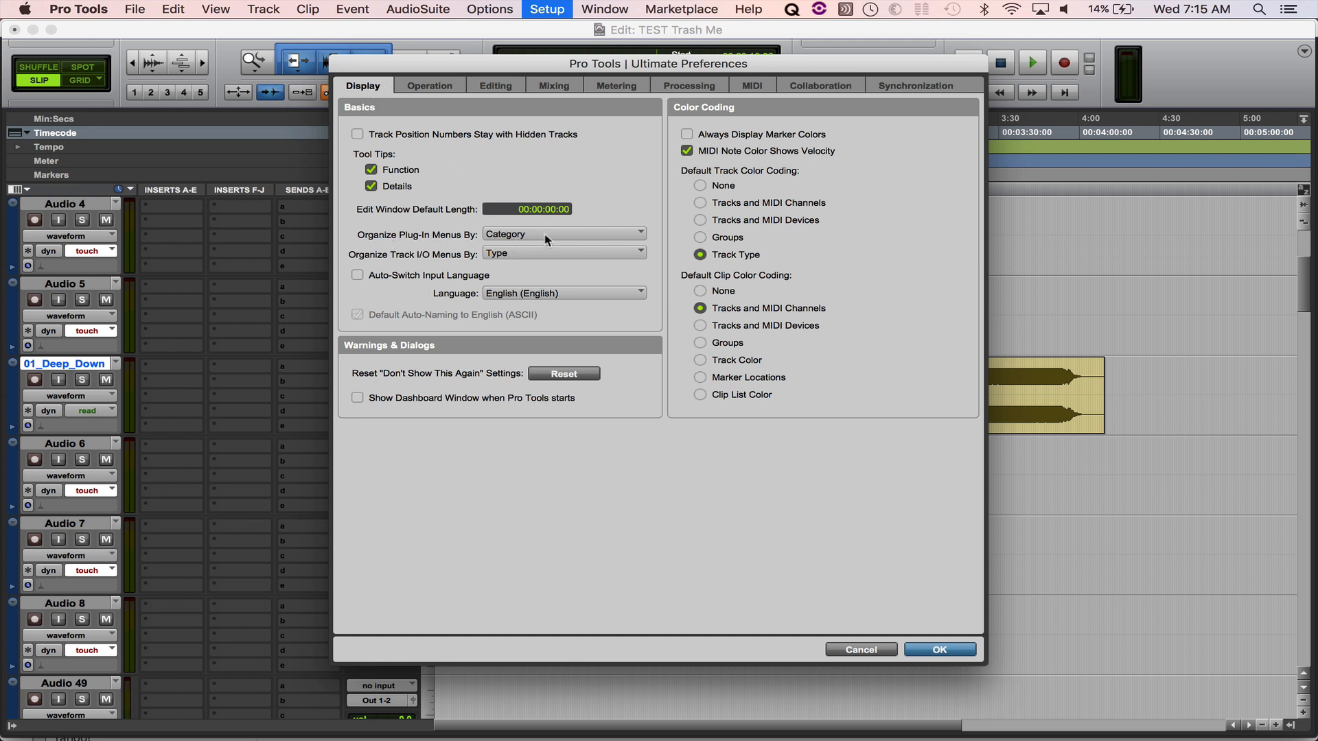
{"action": "left_click", "coordinate": [564, 234]}
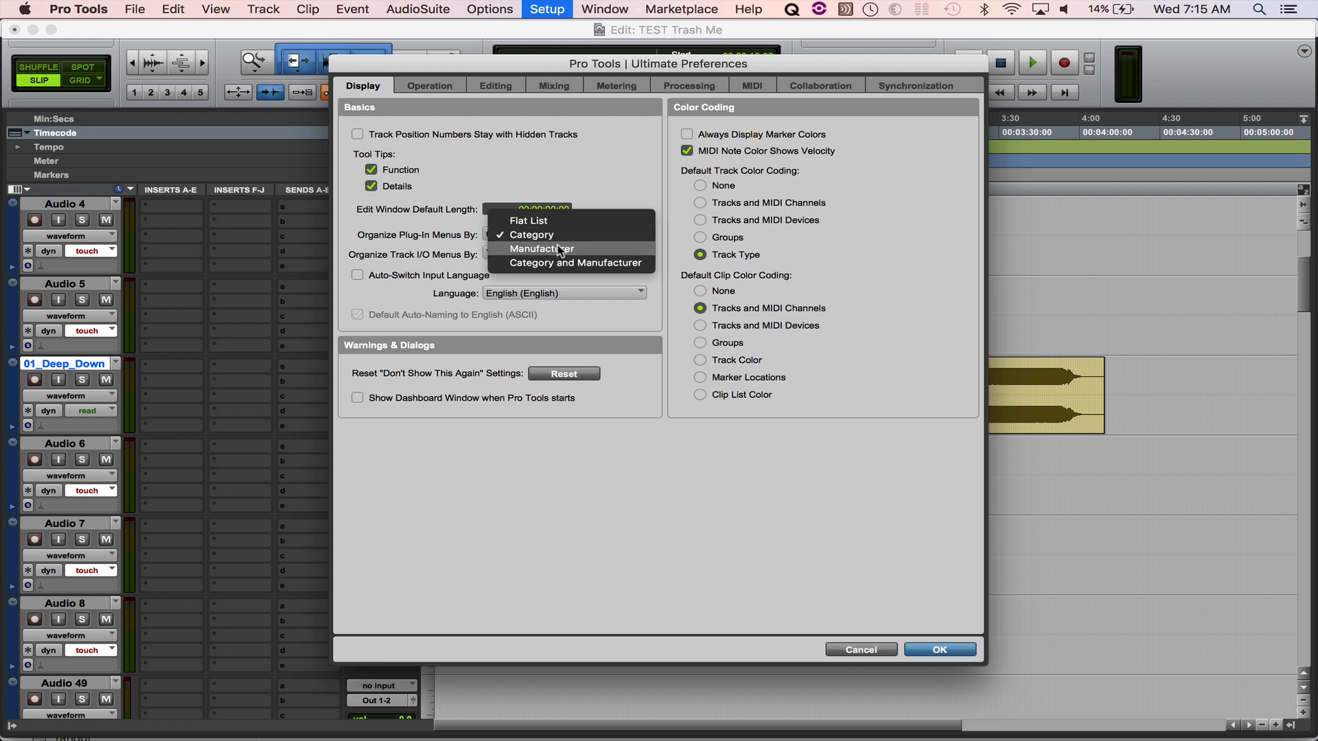
{"action": "mouse_move", "coordinate": [554, 267]}
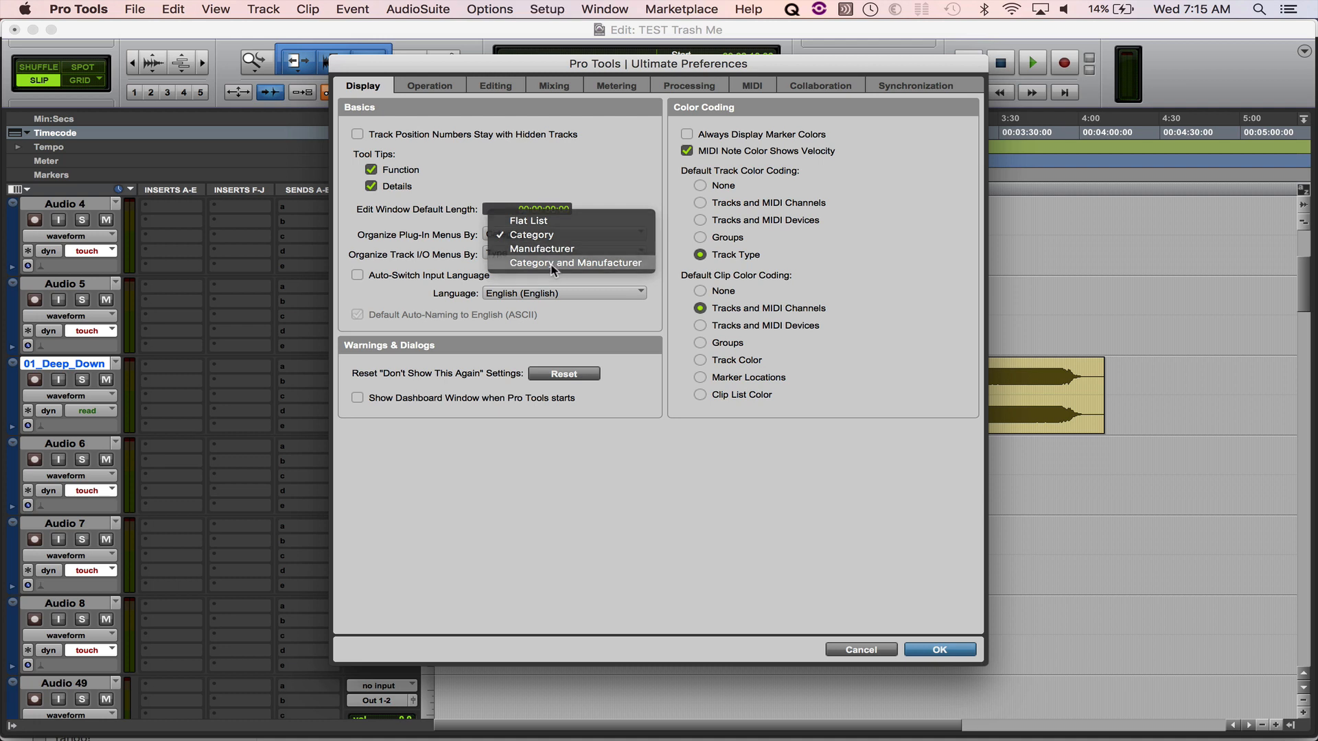
{"action": "left_click", "coordinate": [575, 262]}
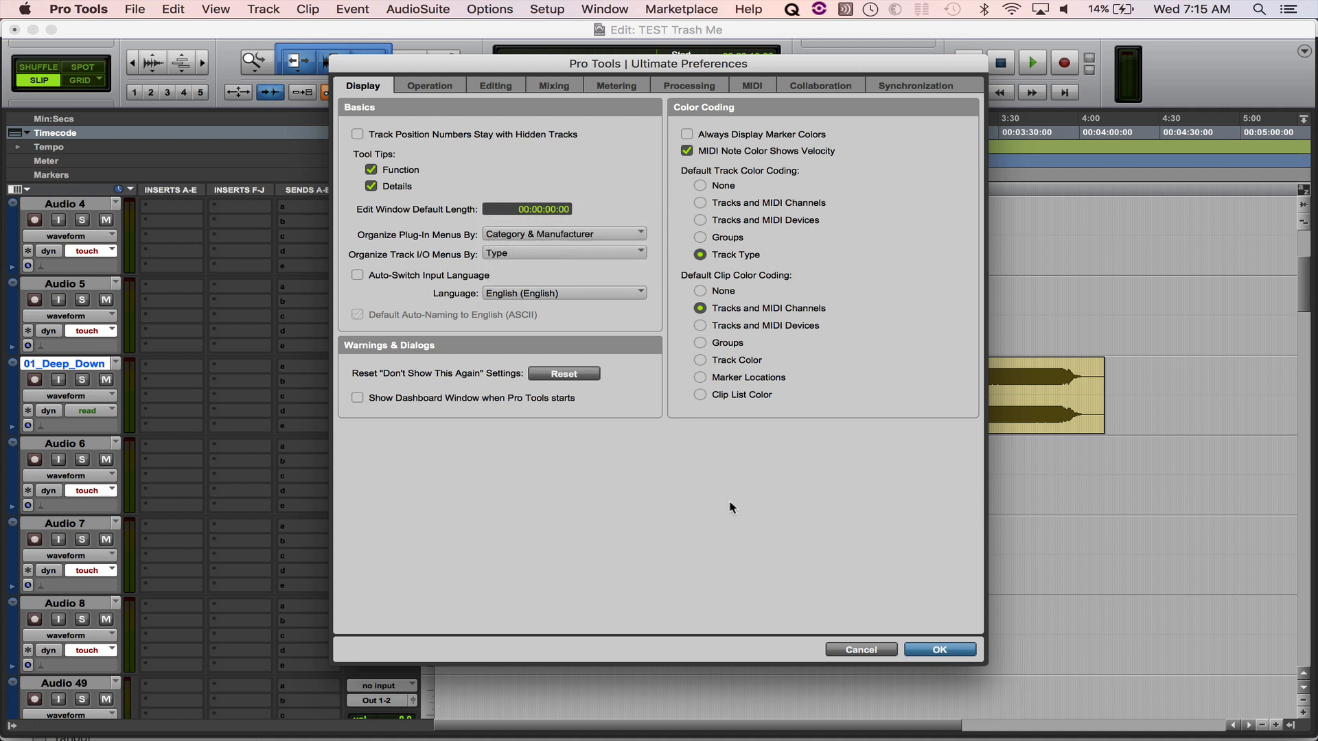
{"action": "mouse_move", "coordinate": [957, 672]}
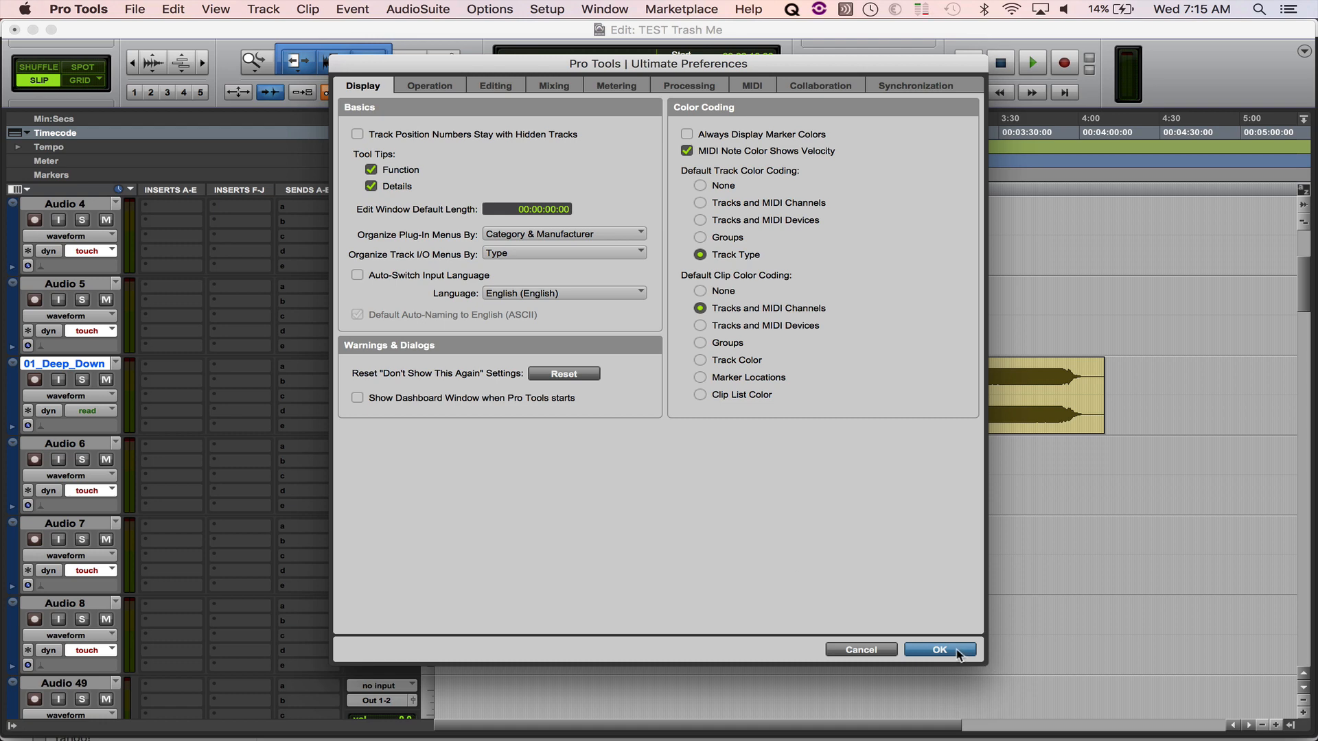
Confirm preferences and browse AudioSuite plug-ins like EQ, Dynamics, Focusrite and SoundToys
{"action": "left_click", "coordinate": [942, 649]}
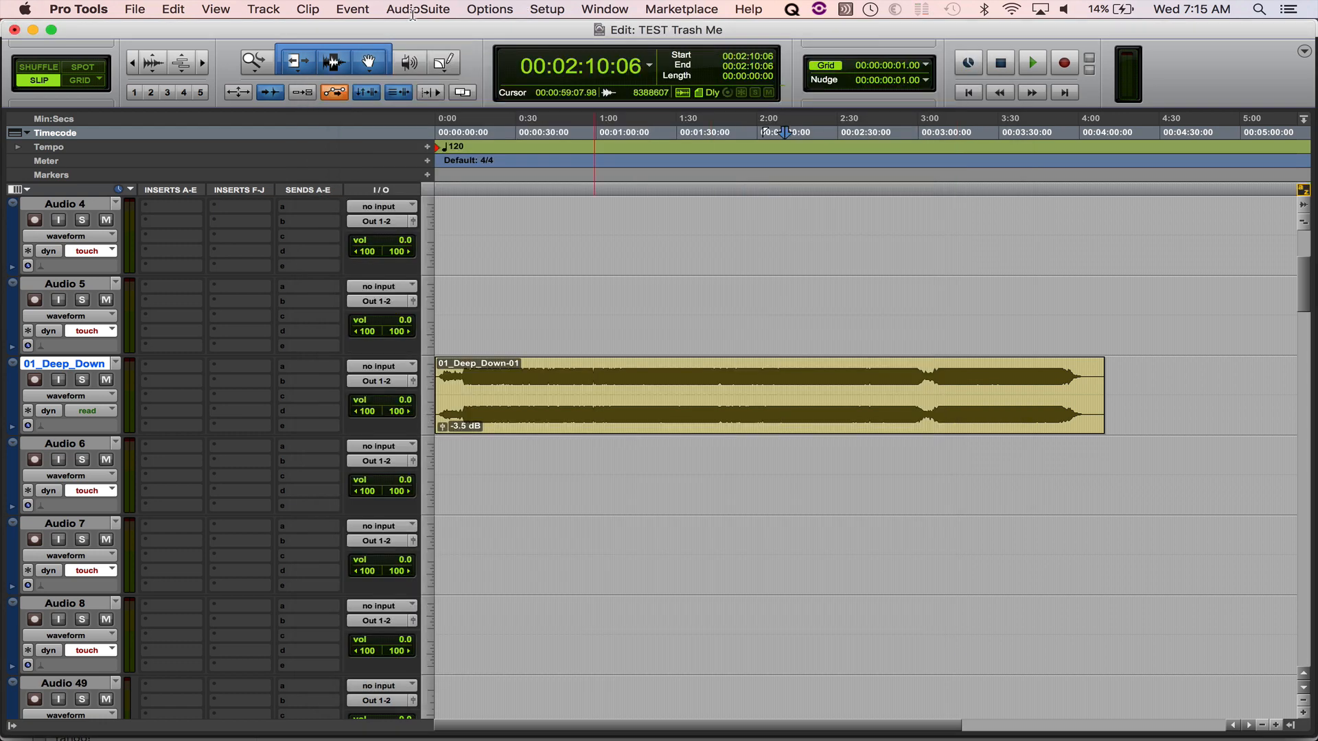
{"action": "left_click", "coordinate": [418, 9]}
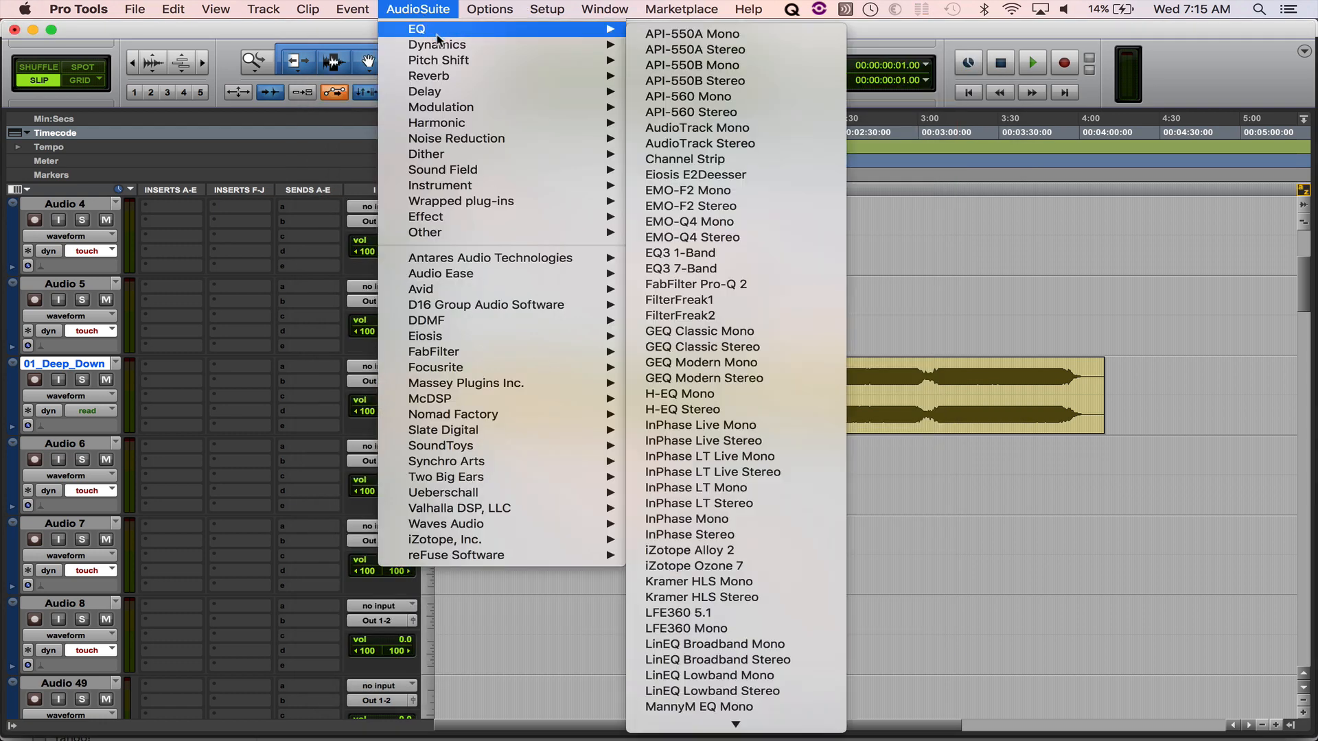
{"action": "mouse_move", "coordinate": [447, 43]}
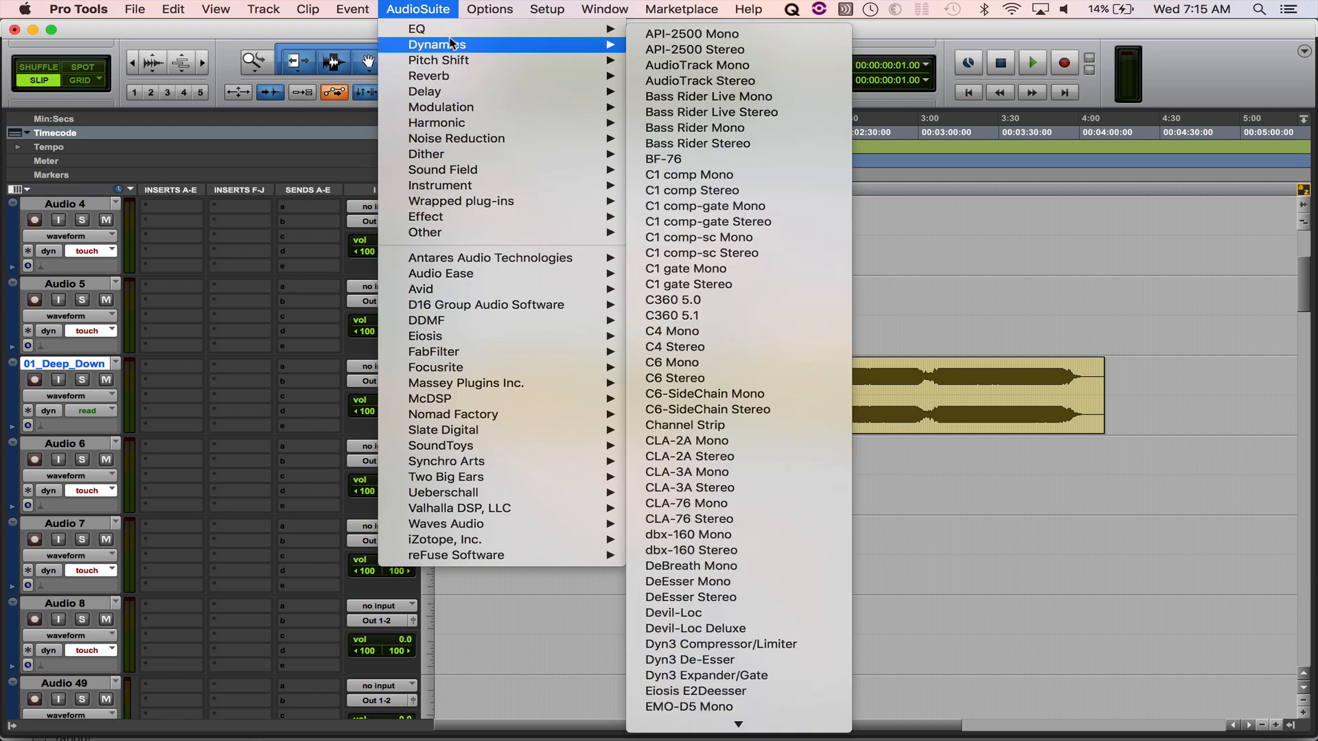
{"action": "mouse_move", "coordinate": [418, 28]}
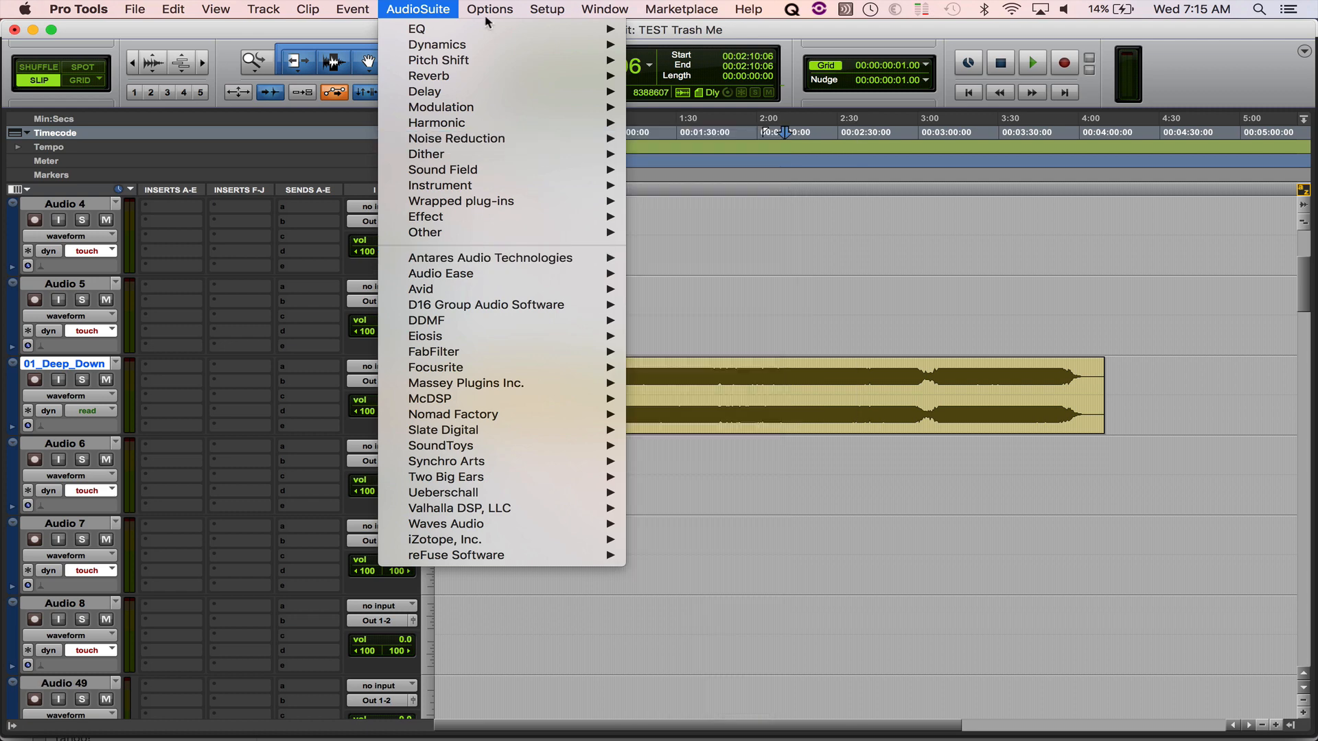
{"action": "mouse_move", "coordinate": [490, 258]}
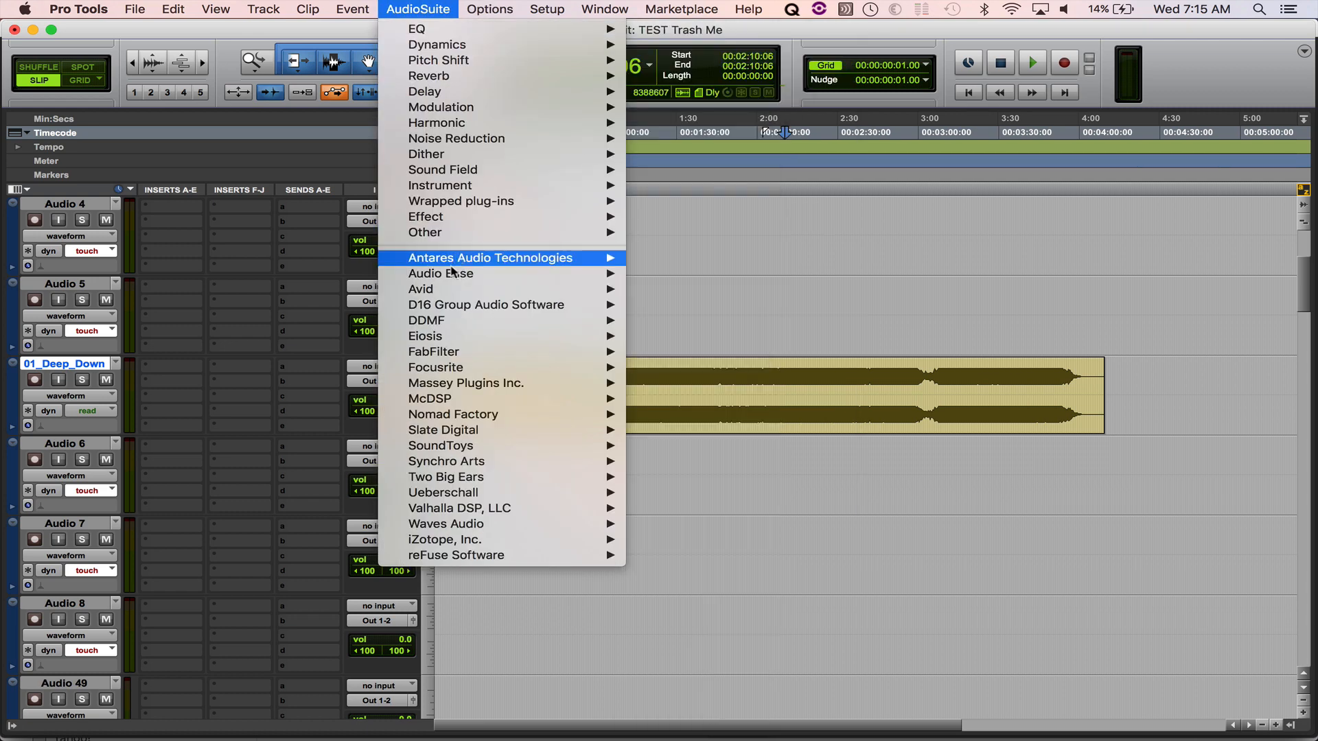
{"action": "mouse_move", "coordinate": [441, 273]}
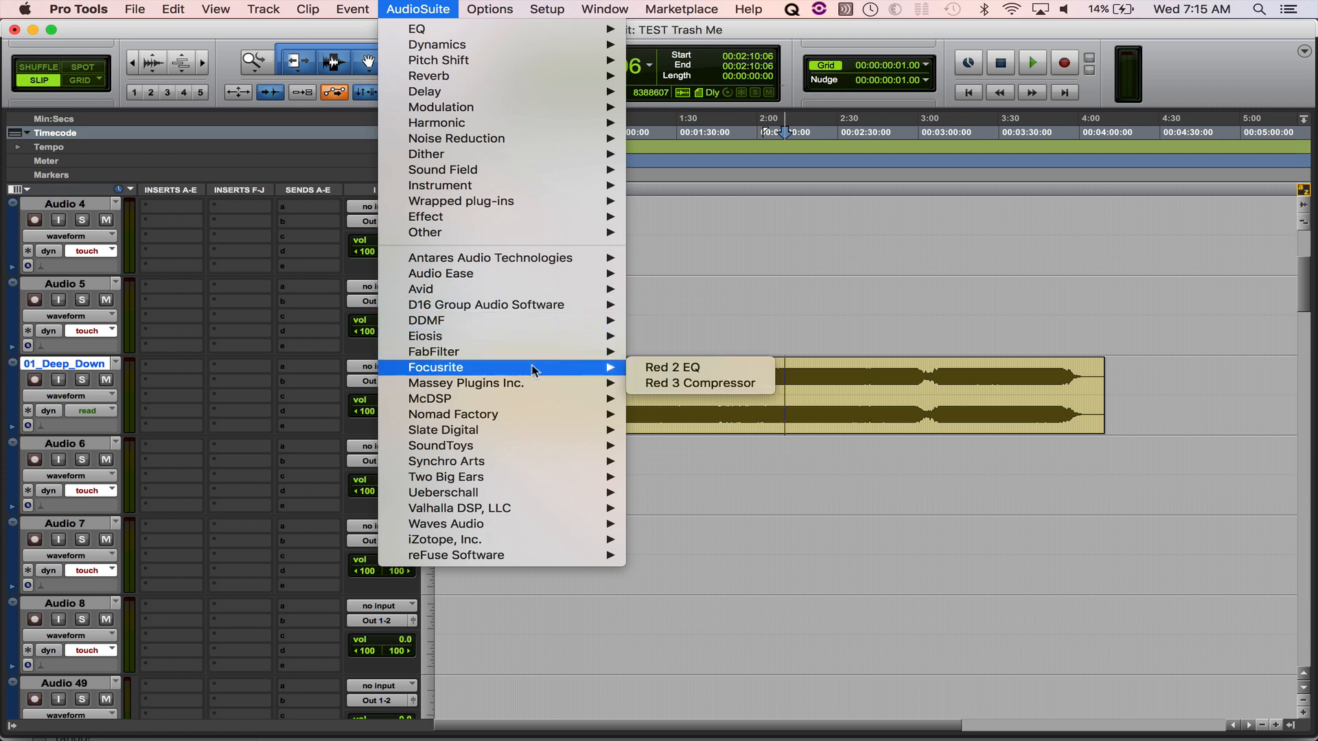
{"action": "mouse_move", "coordinate": [525, 446]}
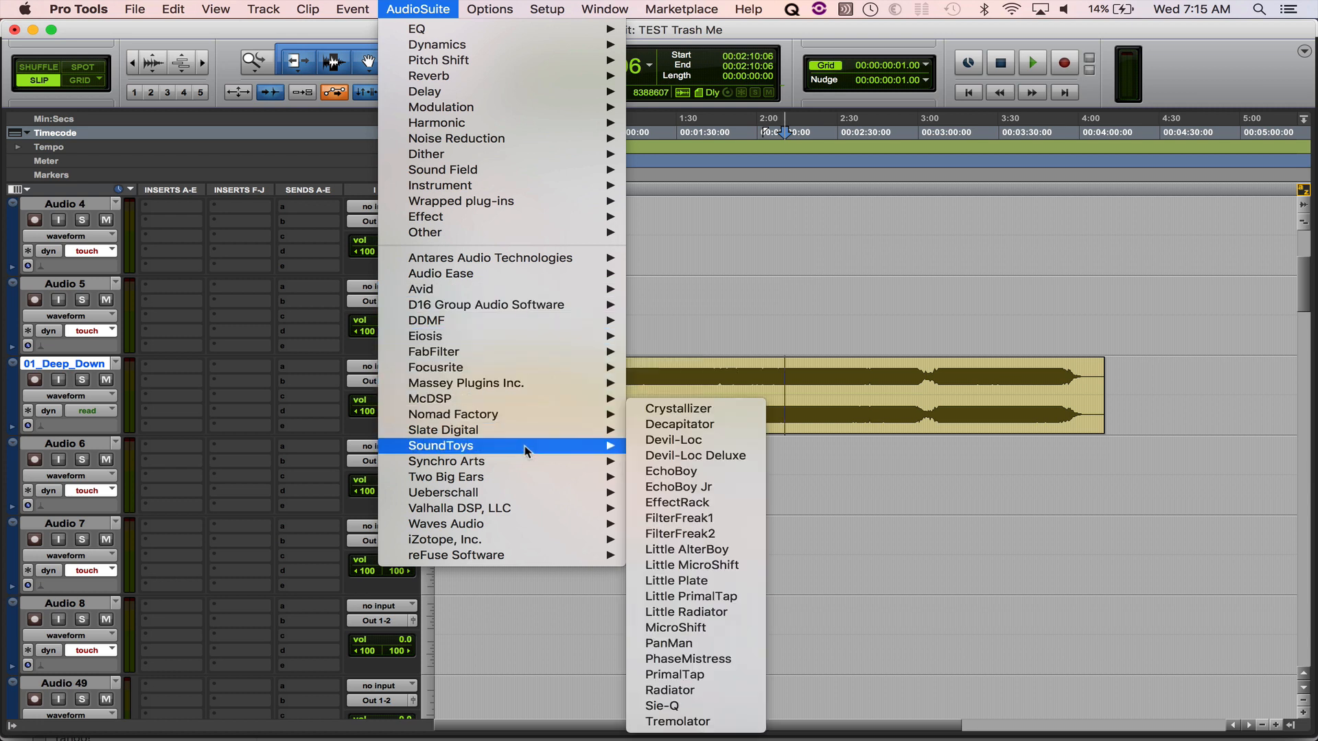
{"action": "mouse_move", "coordinate": [521, 525]}
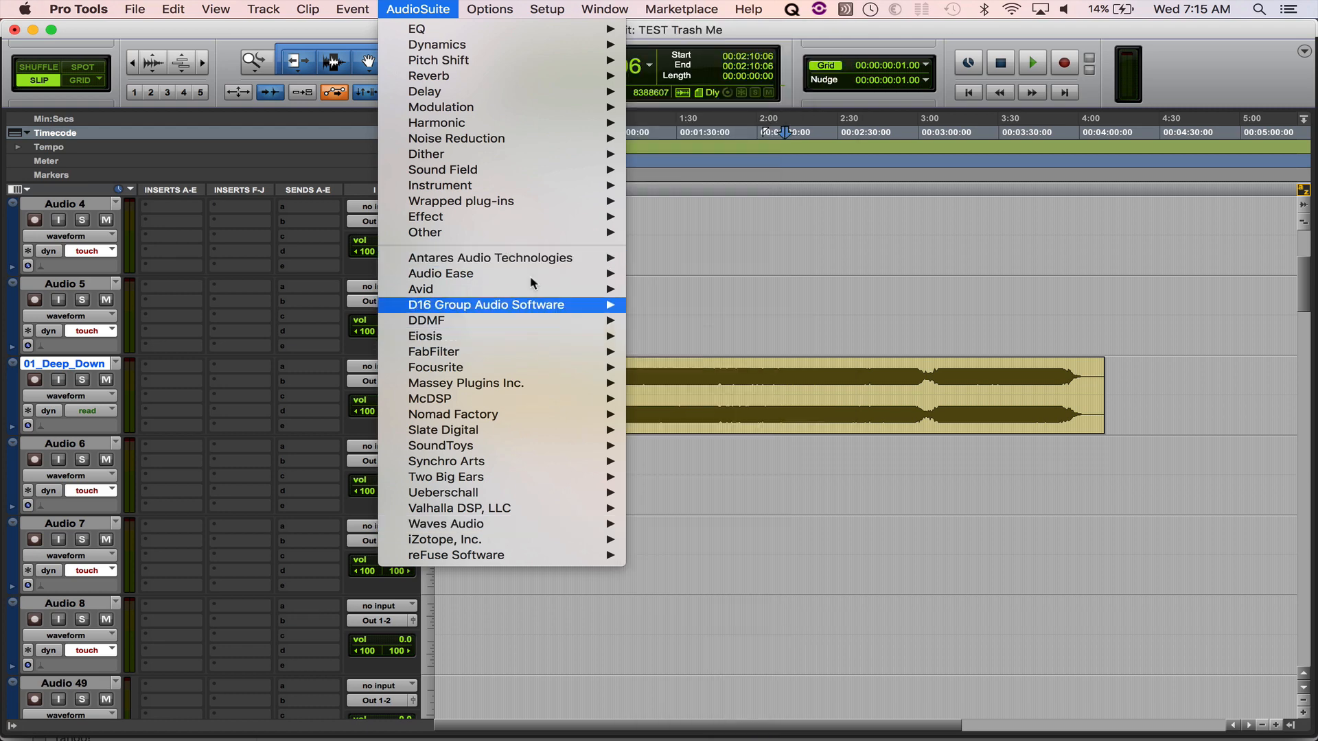
{"action": "mouse_move", "coordinate": [531, 344]}
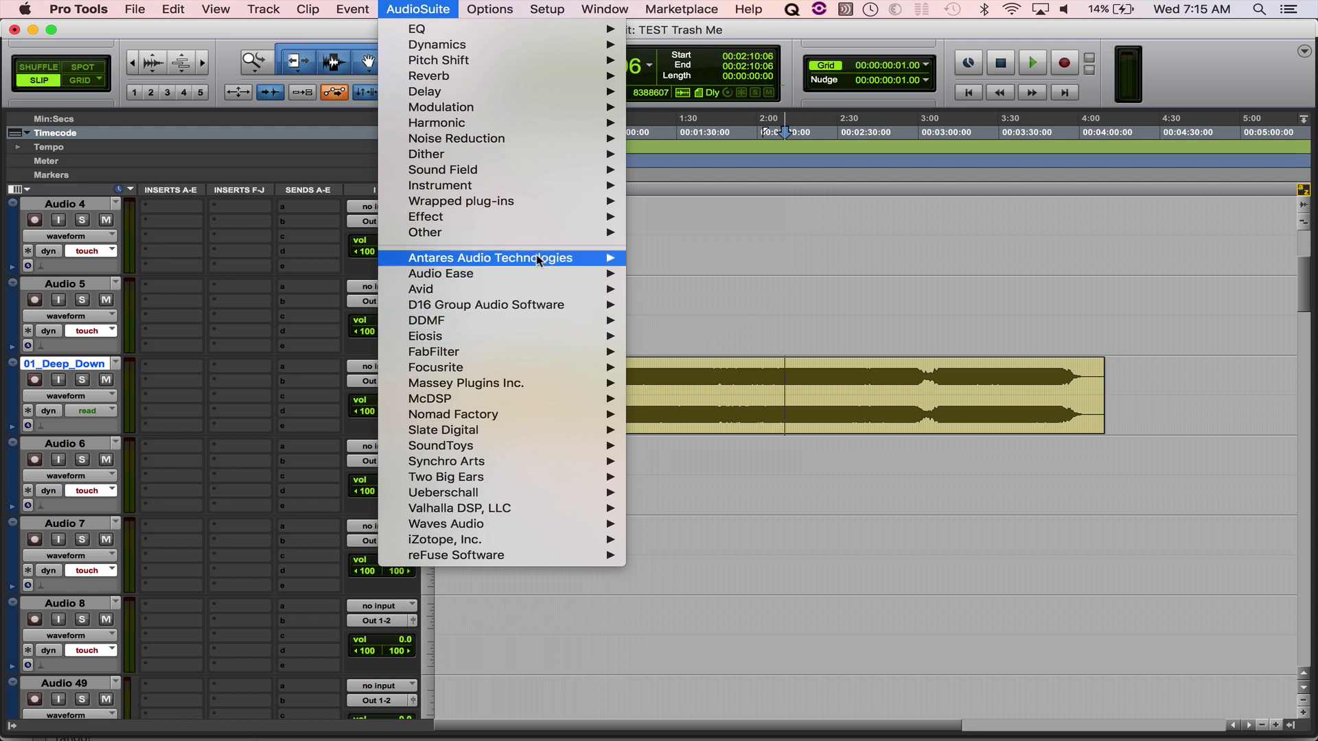
Set Organize Plug-In Menus By to Manufacturer in Pro Tools Preferences
{"action": "left_click", "coordinate": [70, 10]}
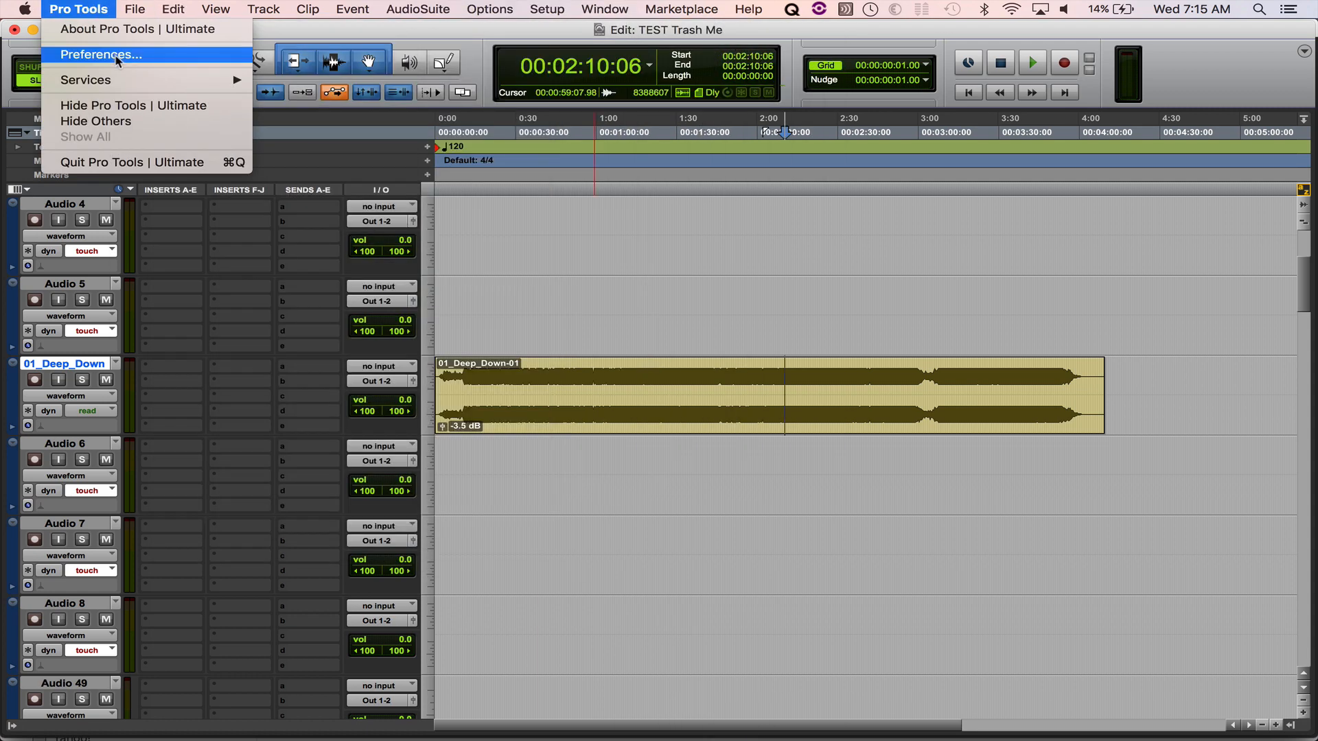
{"action": "left_click", "coordinate": [107, 54]}
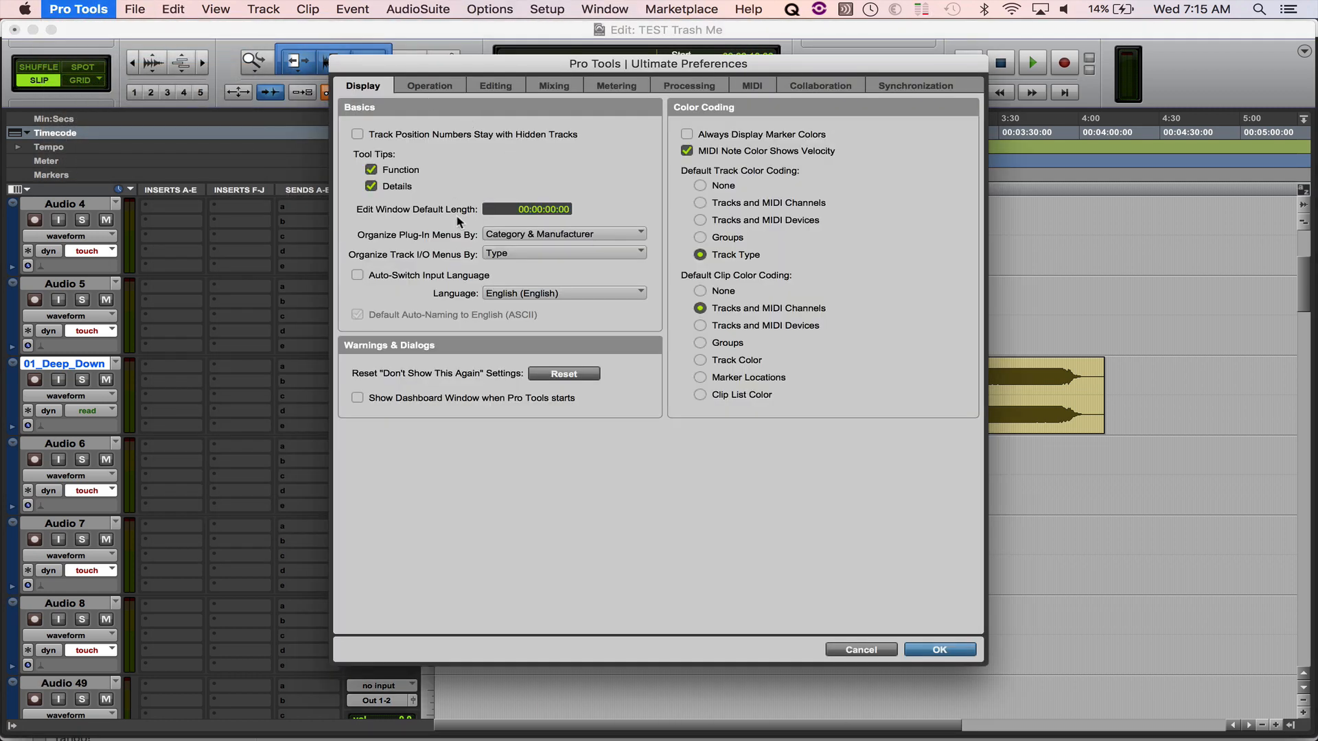
{"action": "left_click", "coordinate": [564, 234]}
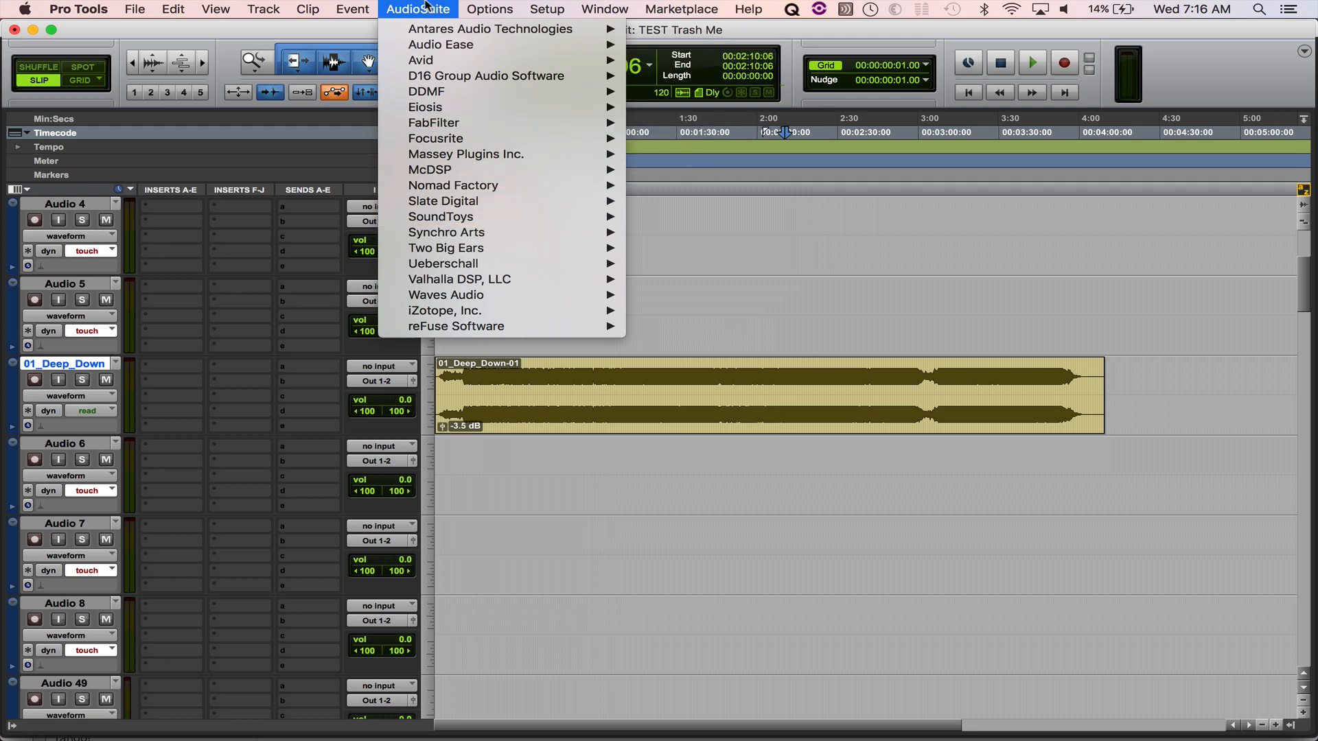
Switch Organize Plug-In Menus By back to Category and Manufacturer in Preferences
{"action": "left_click", "coordinate": [76, 8]}
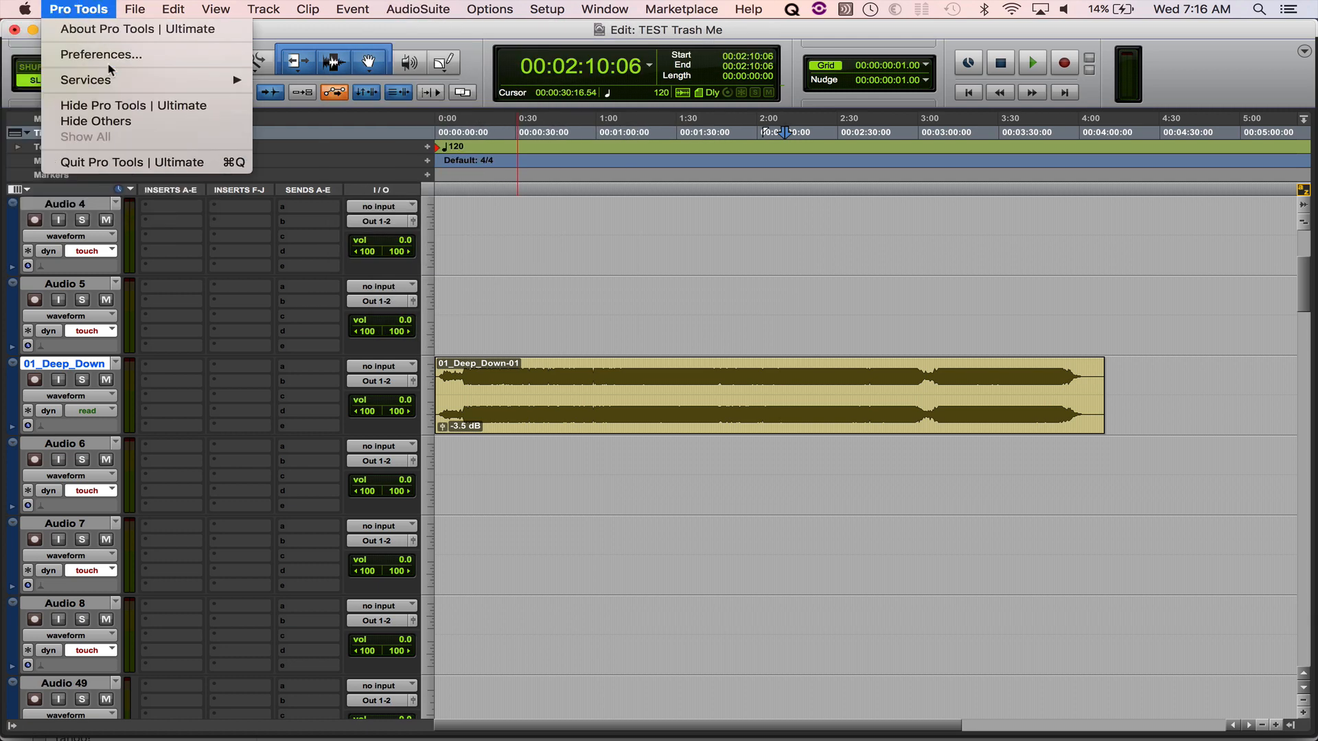
{"action": "left_click", "coordinate": [101, 55]}
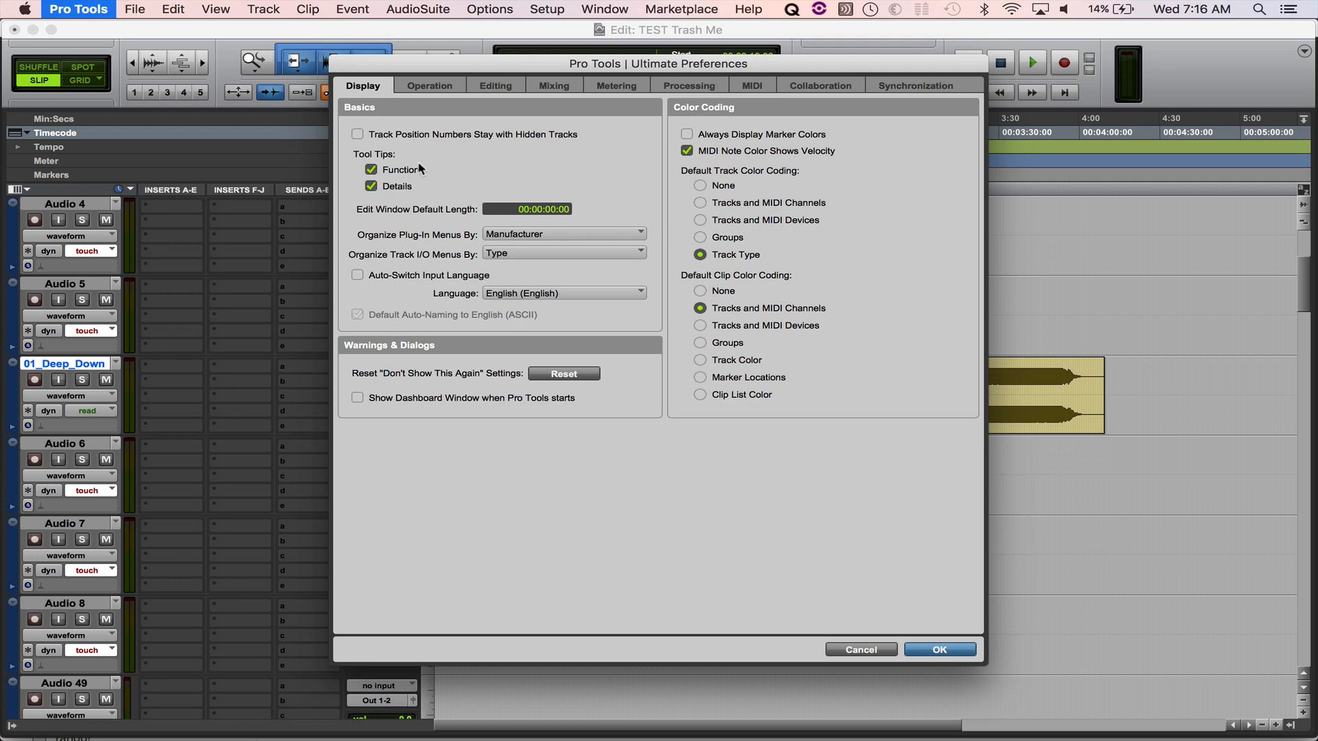
{"action": "left_click", "coordinate": [563, 234]}
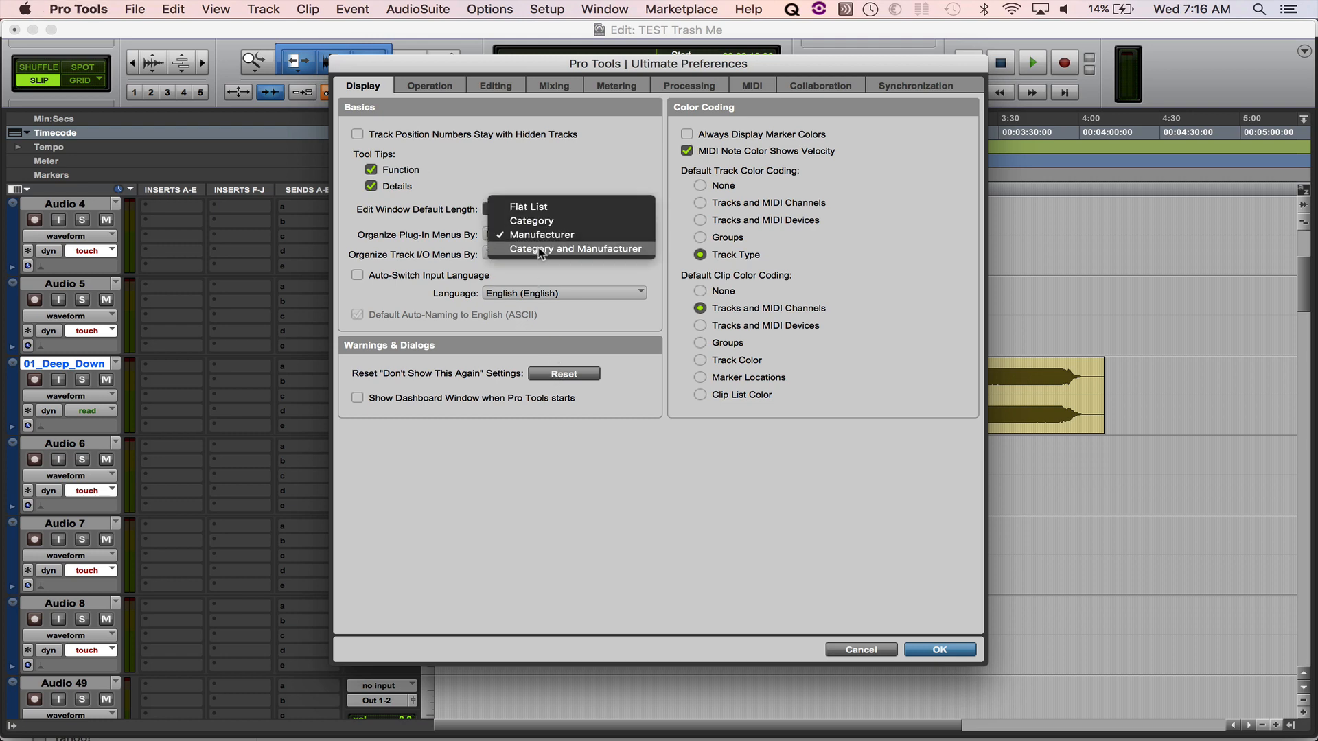
{"action": "left_click", "coordinate": [577, 248]}
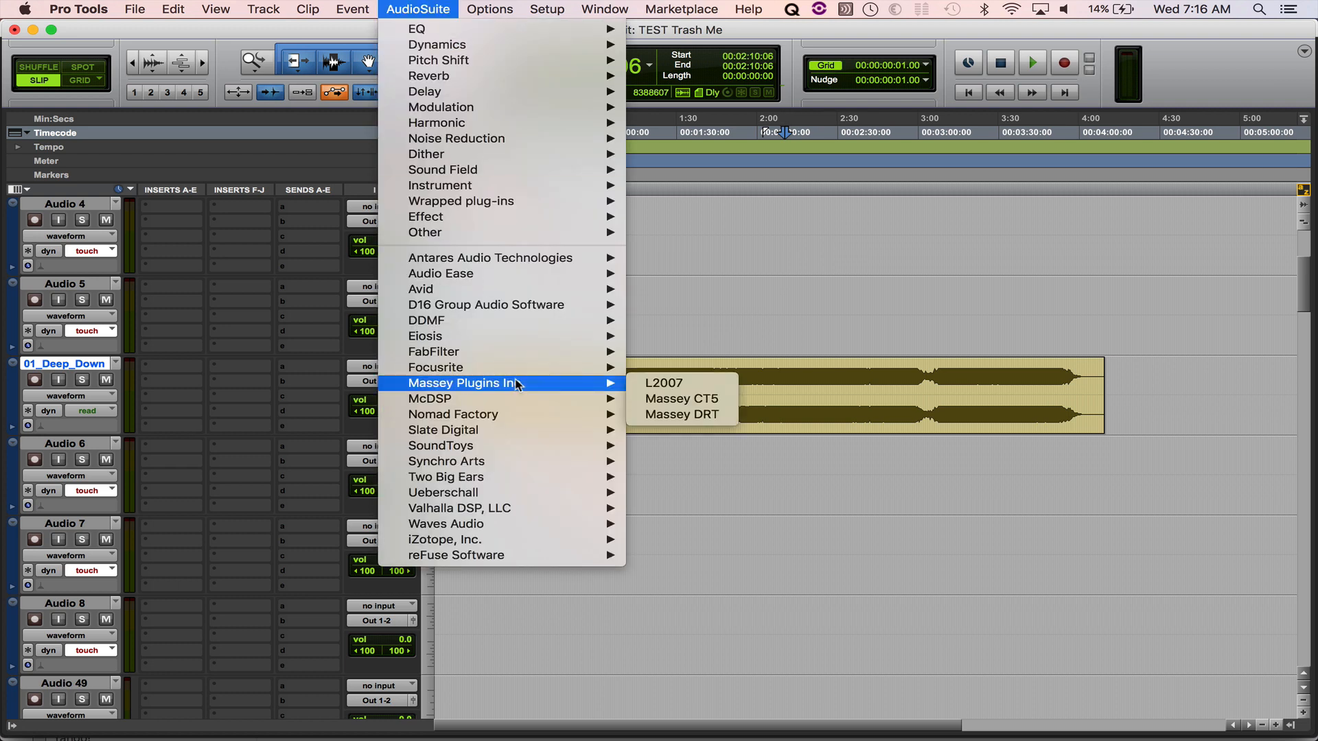
{"action": "mouse_move", "coordinate": [525, 330]}
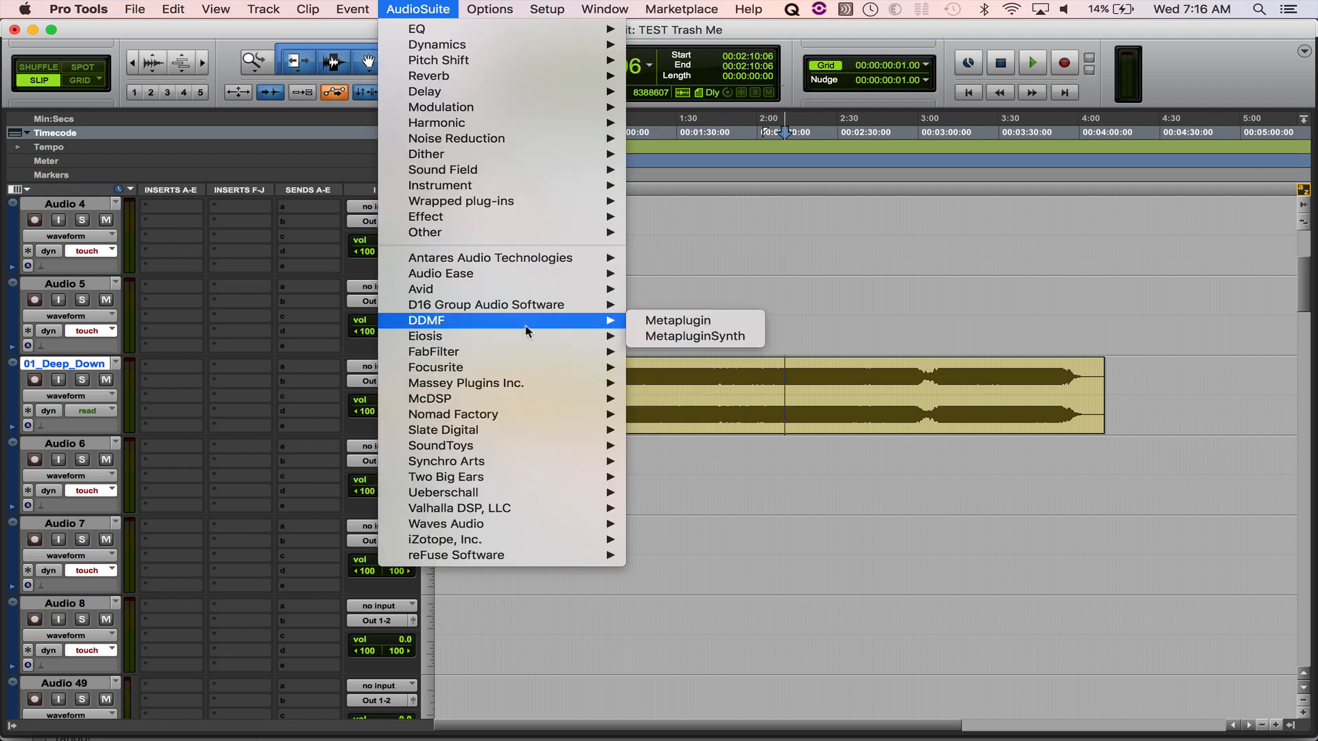